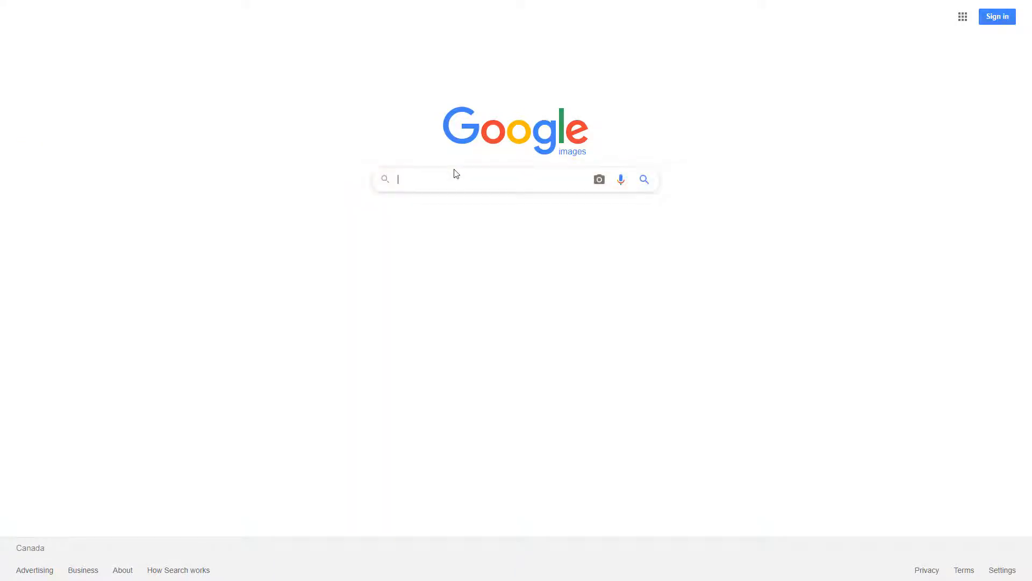
# Search images for 'photosynthesis light reaction' and limit Usage Rights to noncommercial reuse
pyautogui.write('photosynthesis light reaction')
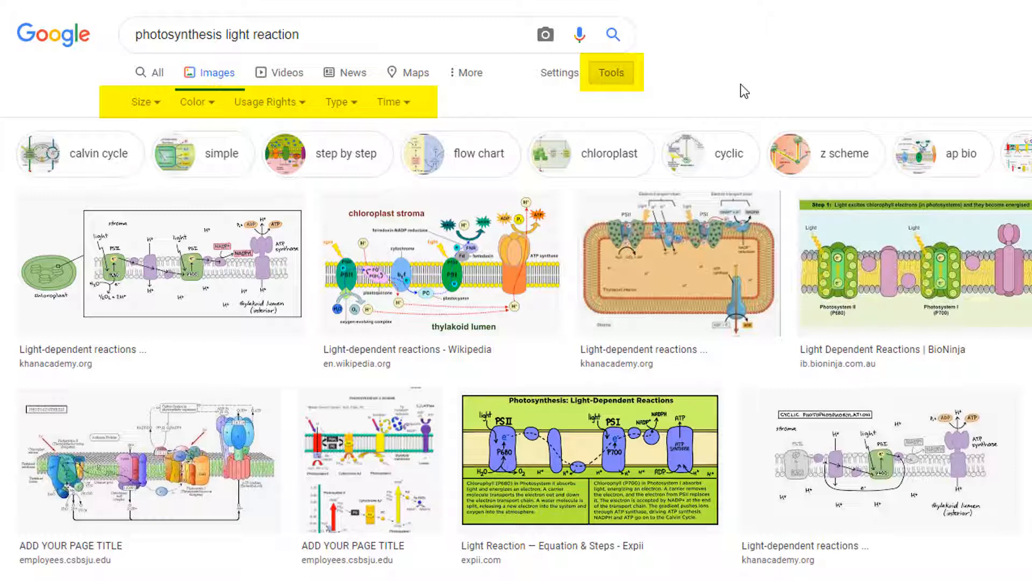
pyautogui.click(610, 73)
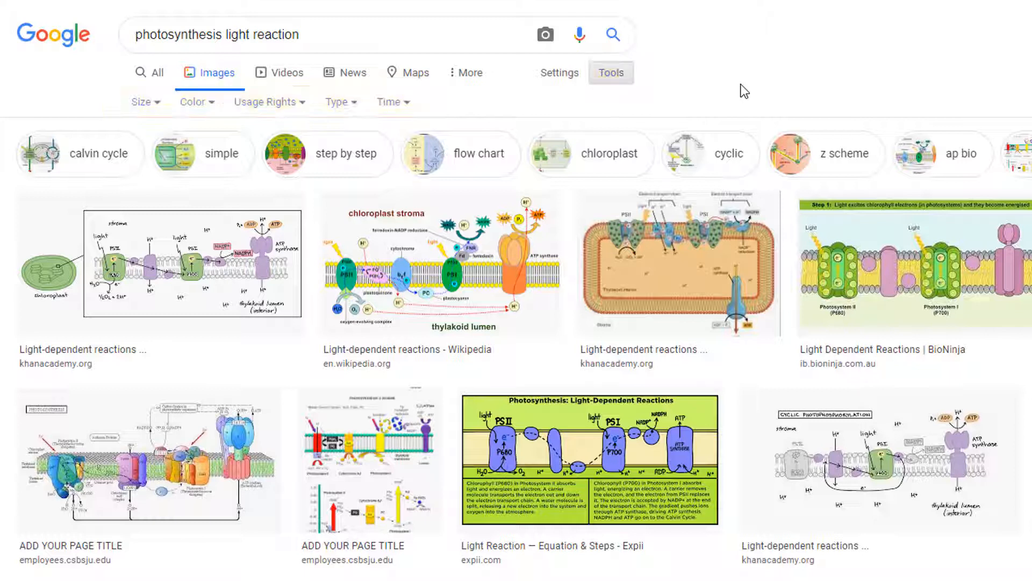
pyautogui.moveTo(308, 109)
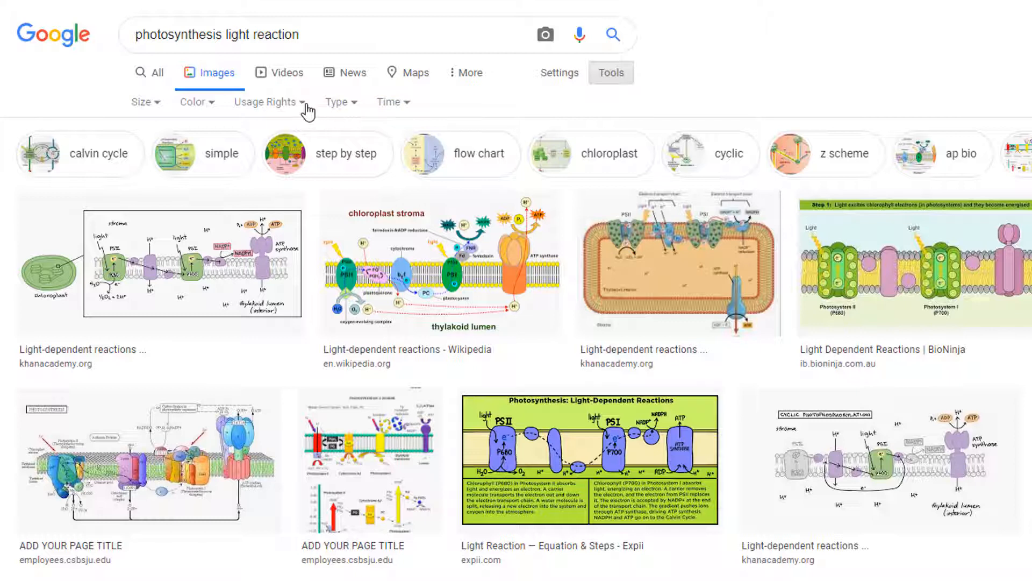
pyautogui.click(264, 102)
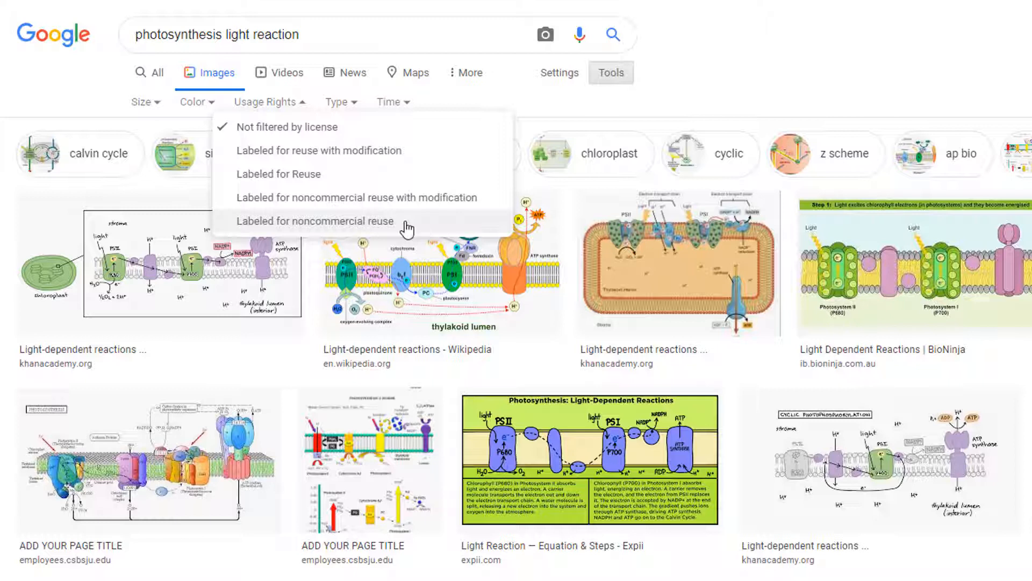
pyautogui.click(316, 220)
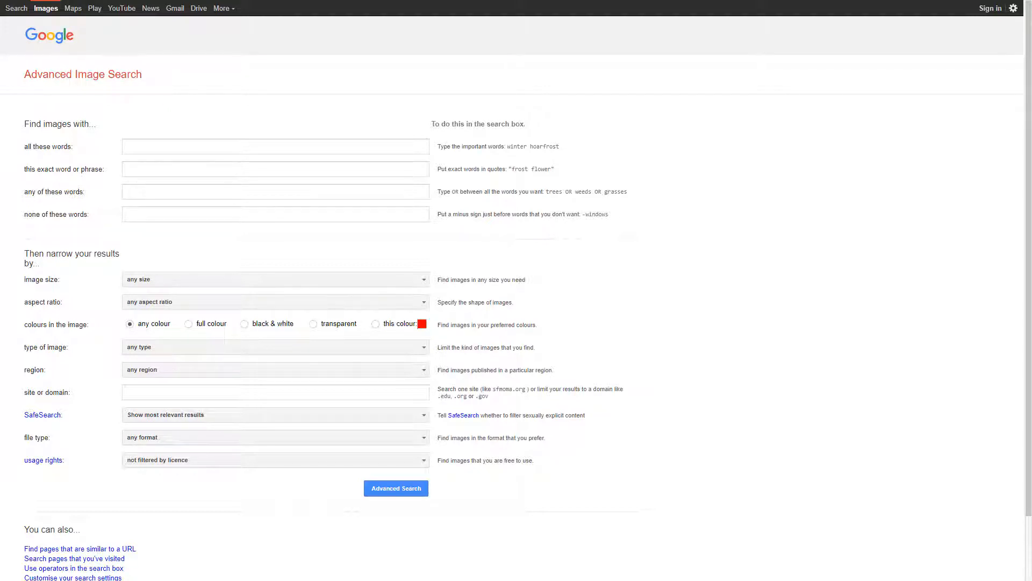
# Require the word 'apple' and exclude logo, computer, phone and electronics
pyautogui.click(275, 147)
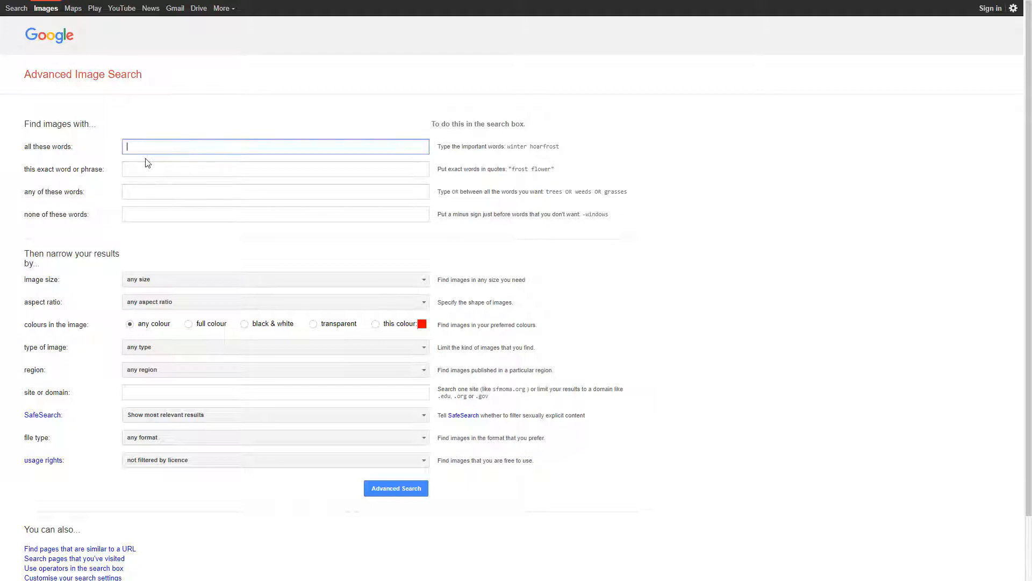
pyautogui.write('apple')
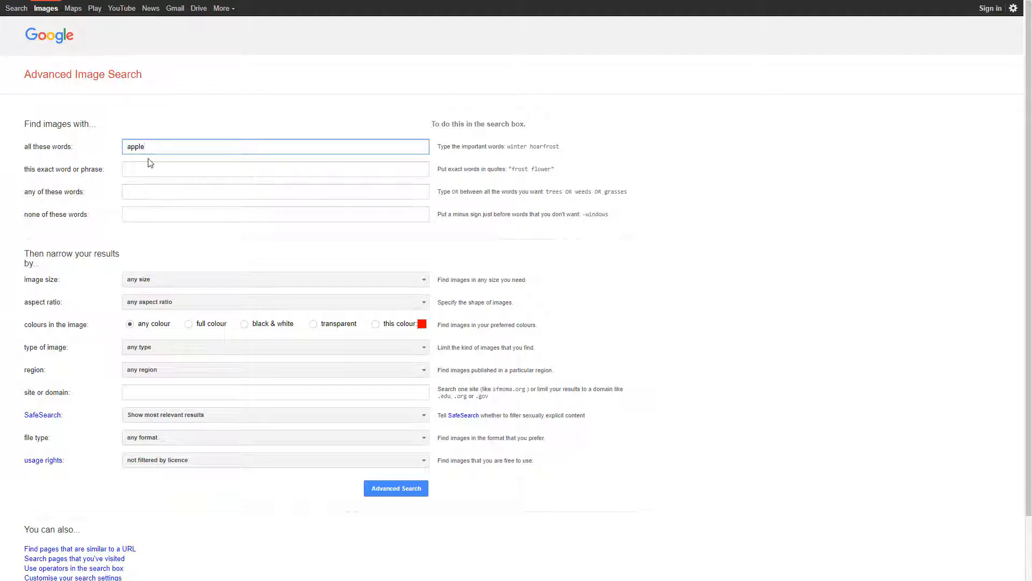
pyautogui.click(395, 487)
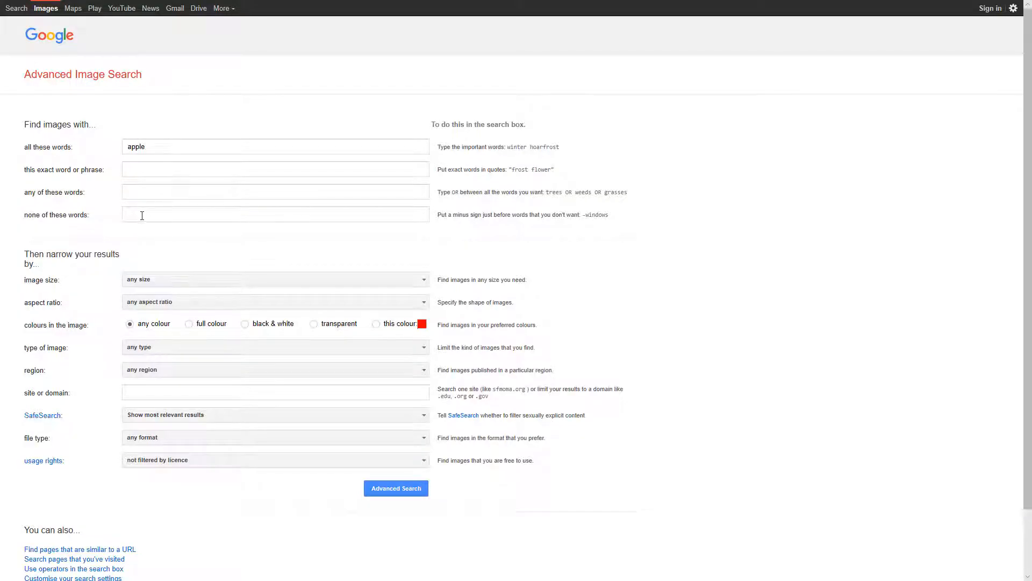
pyautogui.write('logo computer phone electronics')
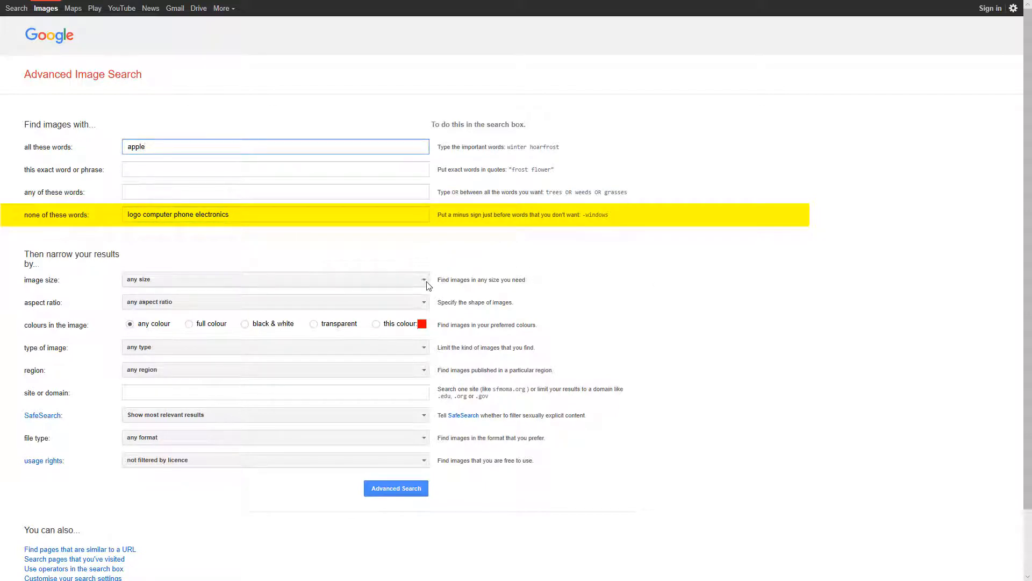
# Filter for larger than 1024×768, wide, green, JPG, free-to-modify images and search
pyautogui.click(275, 279)
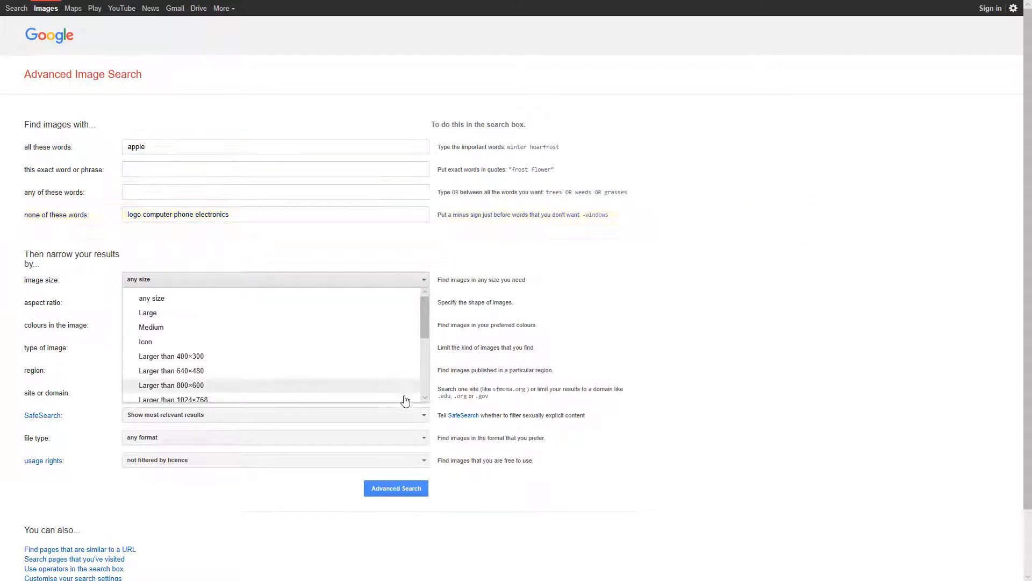
pyautogui.click(174, 400)
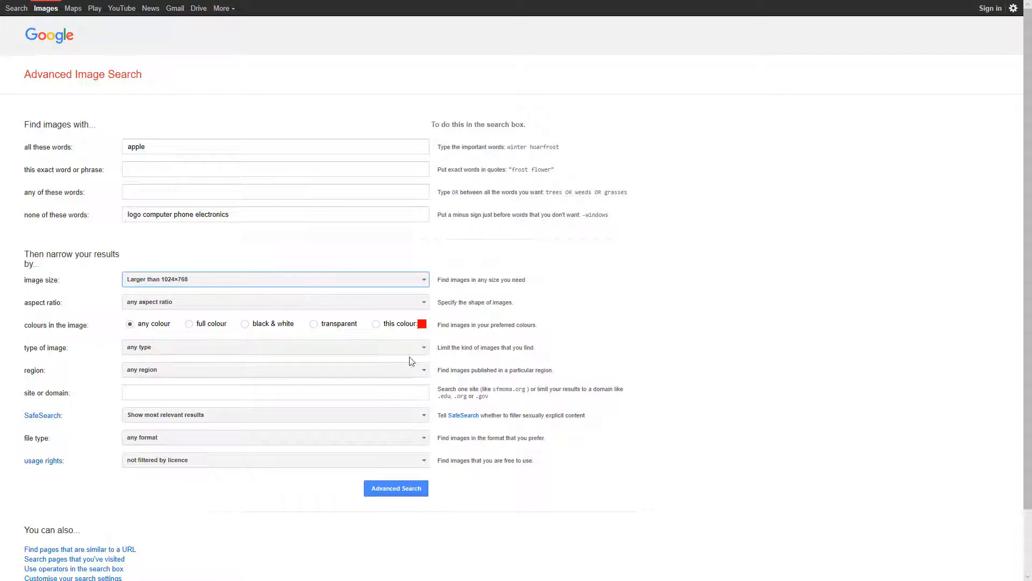
pyautogui.click(275, 302)
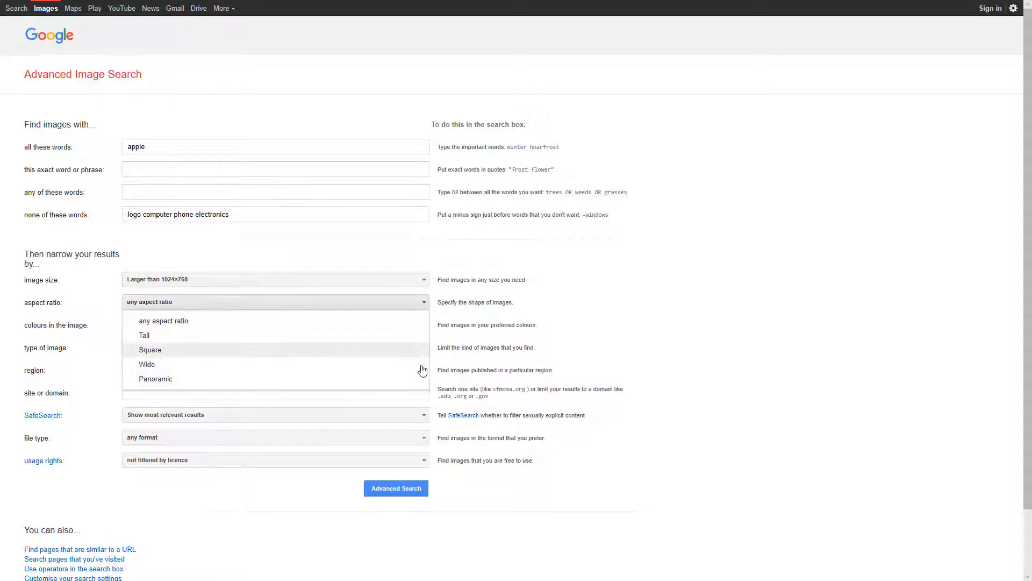
pyautogui.click(147, 364)
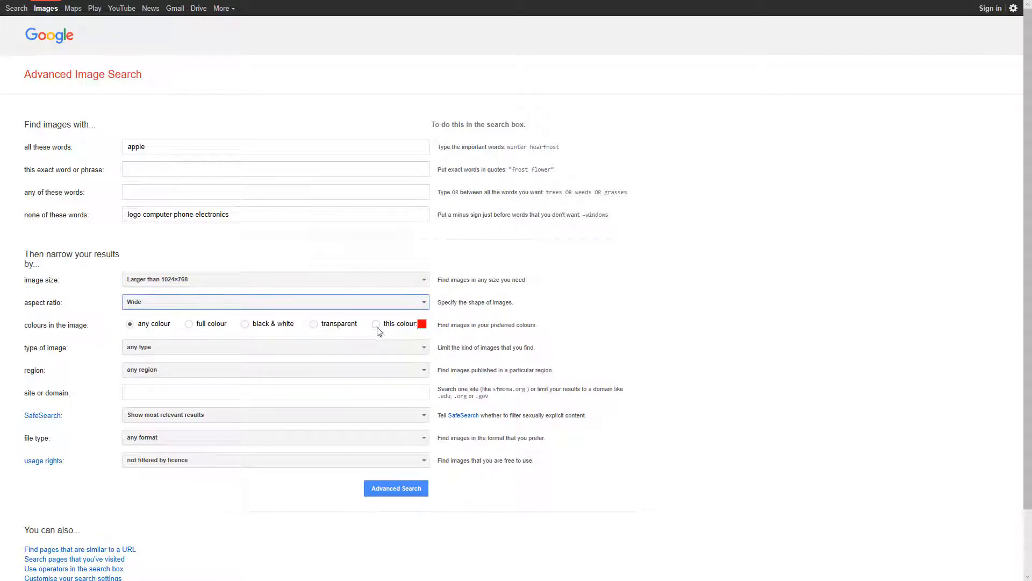
pyautogui.click(376, 323)
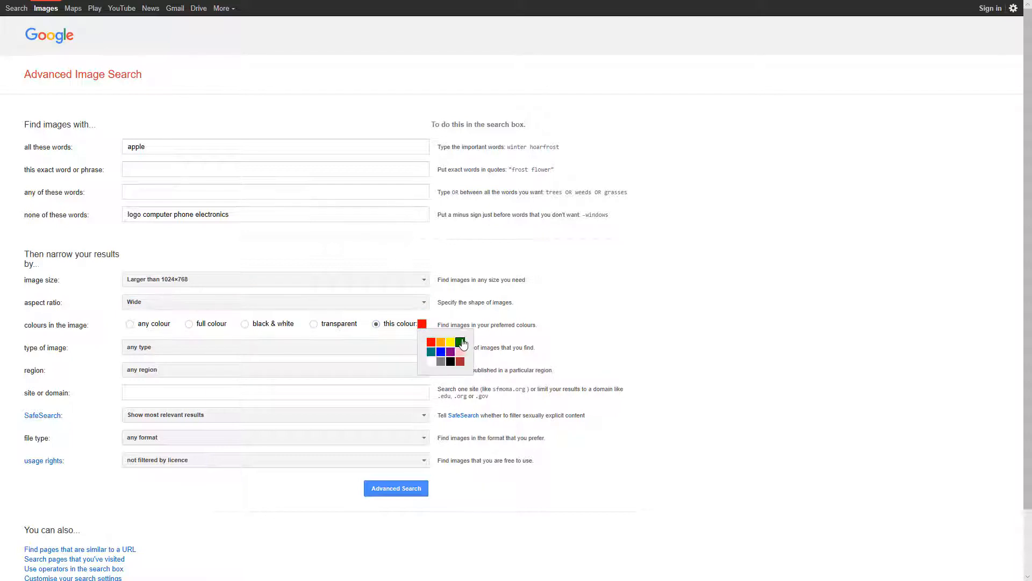
pyautogui.click(462, 342)
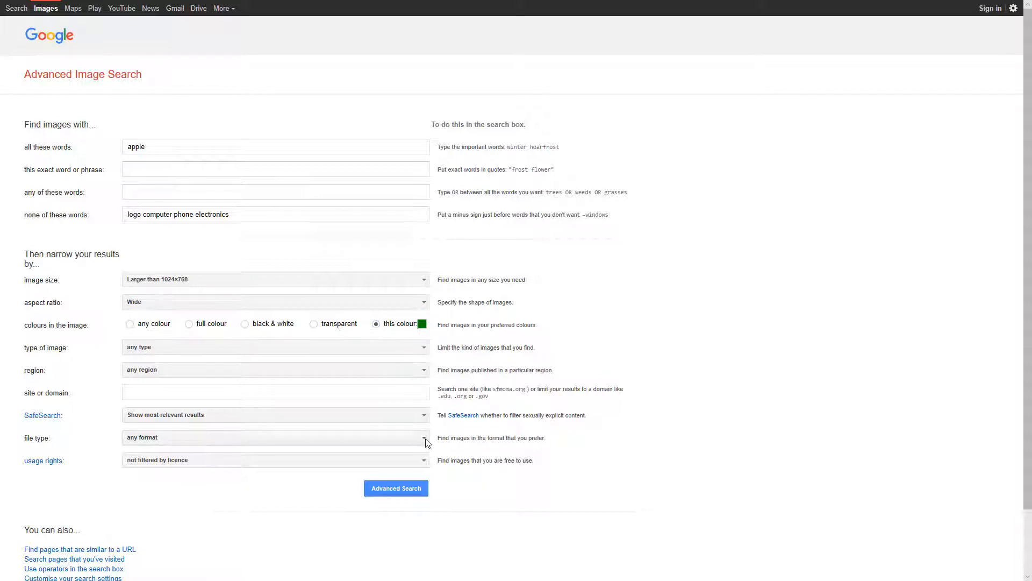
pyautogui.click(275, 436)
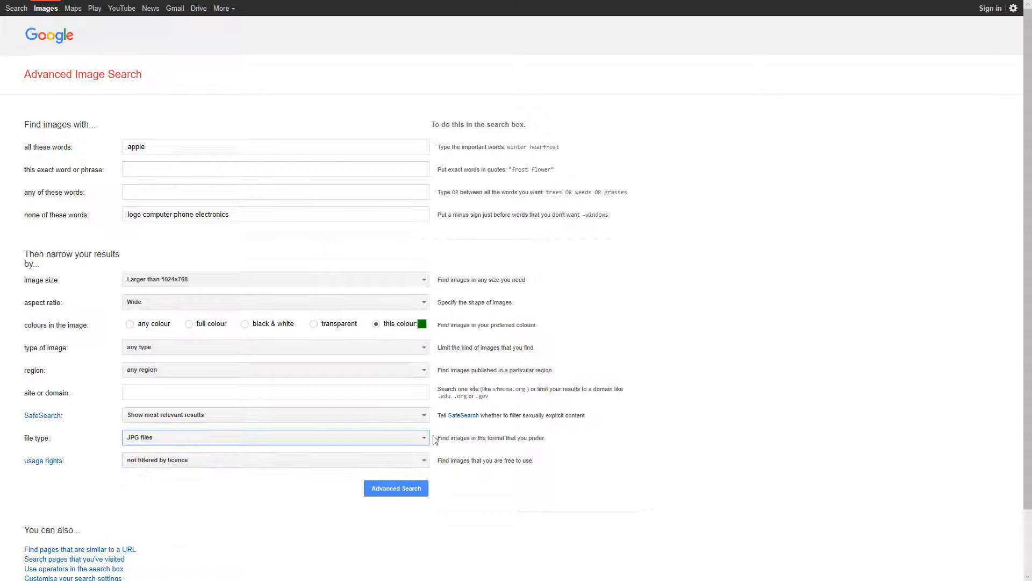
pyautogui.click(274, 460)
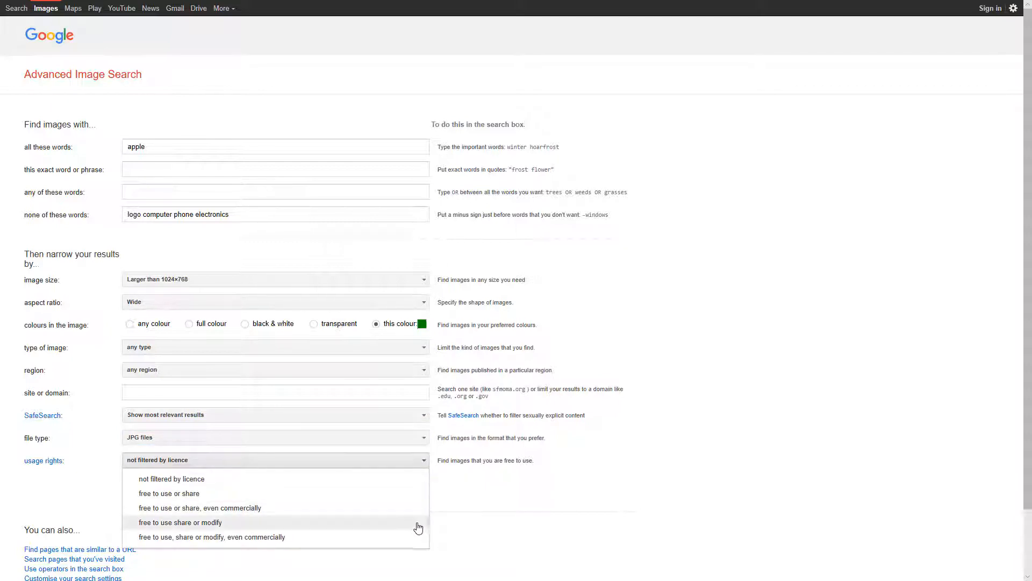
pyautogui.click(180, 522)
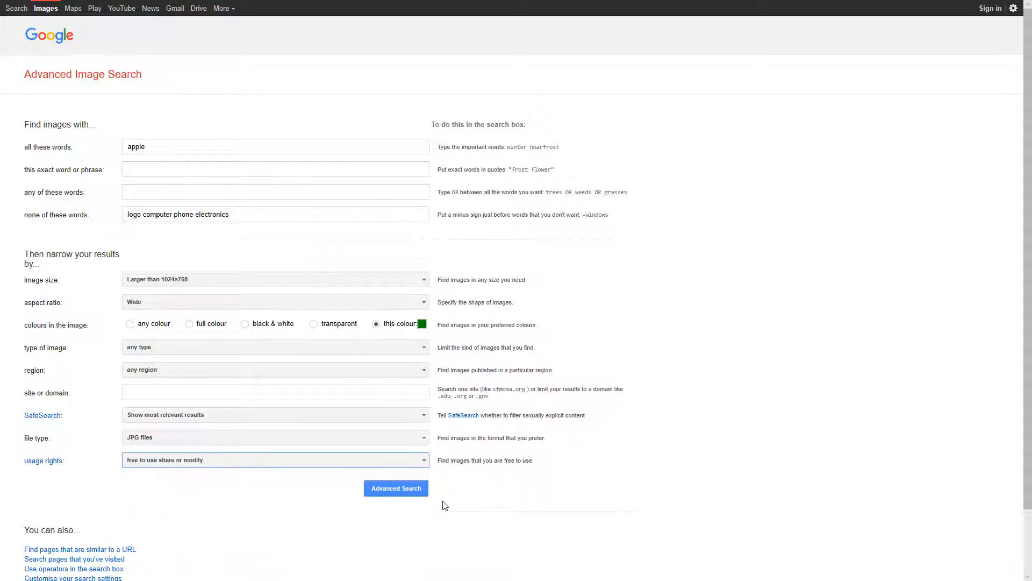
pyautogui.click(396, 488)
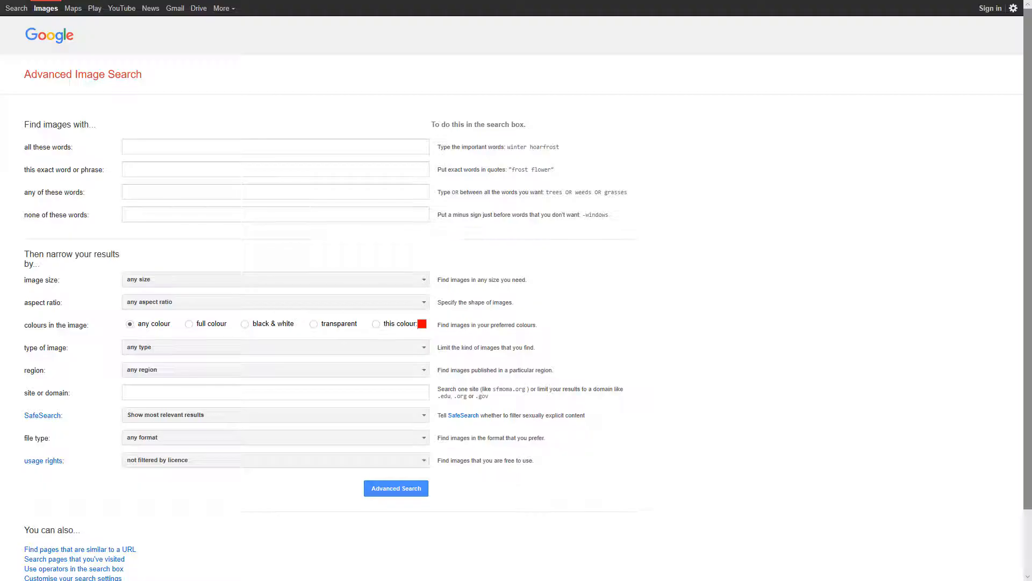
# Enter 'Nirva' as required words and exclude band, music, song and Cobain
pyautogui.click(275, 146)
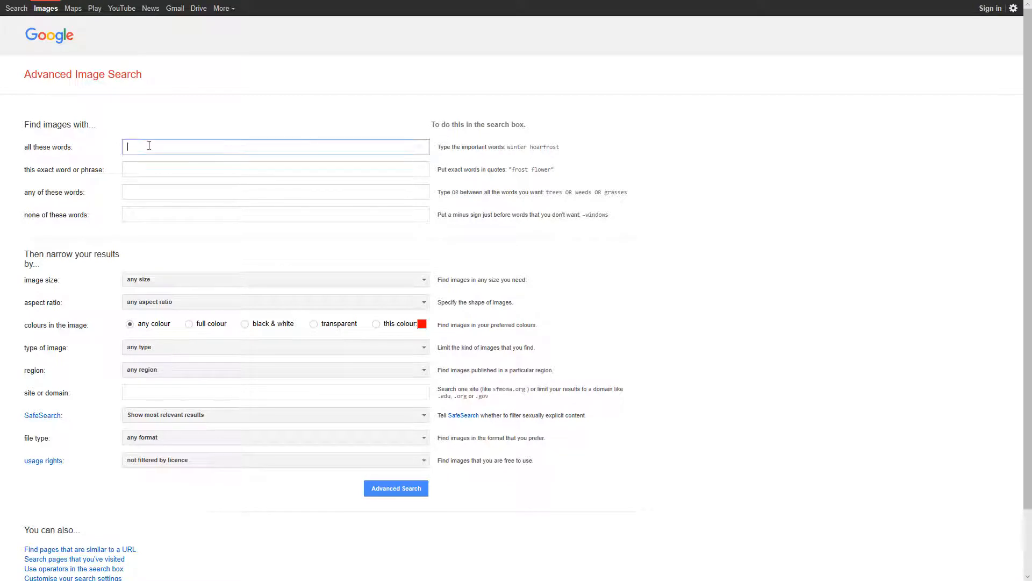
pyautogui.write('Nirvana')
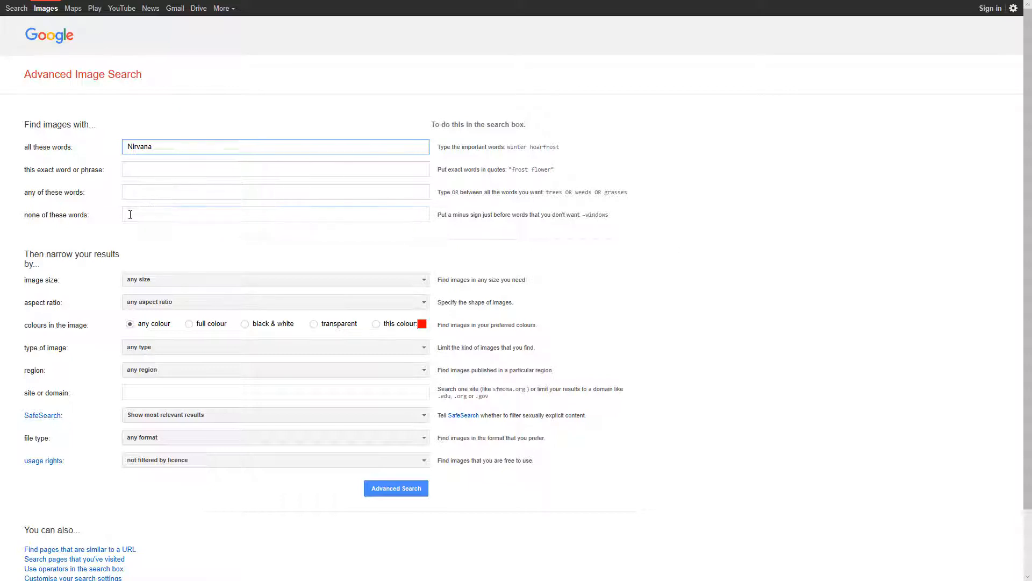
pyautogui.write('band music song Cobain')
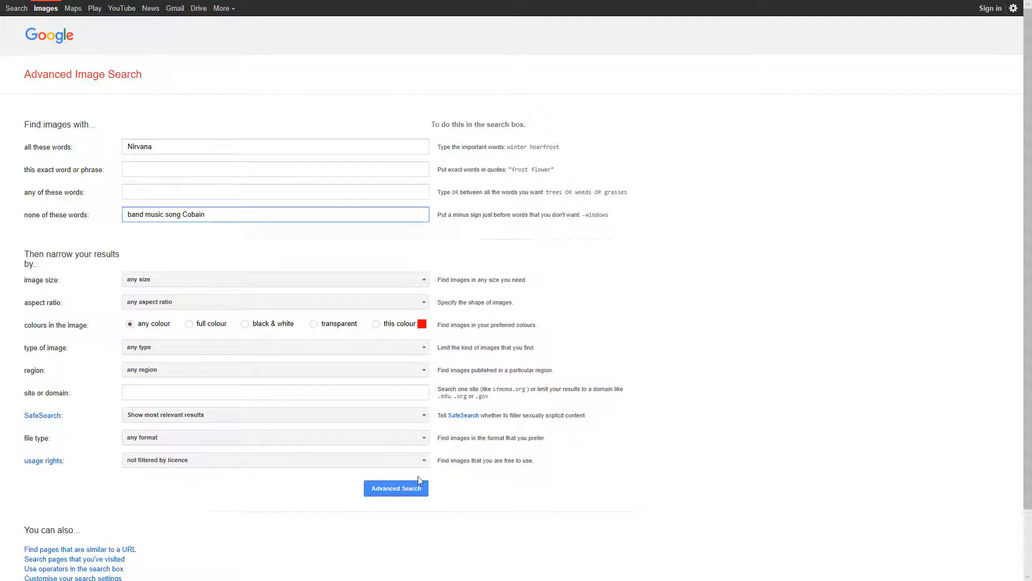
# Limit to images free to use, share or modify, search, then reopen the advanced form
pyautogui.click(275, 460)
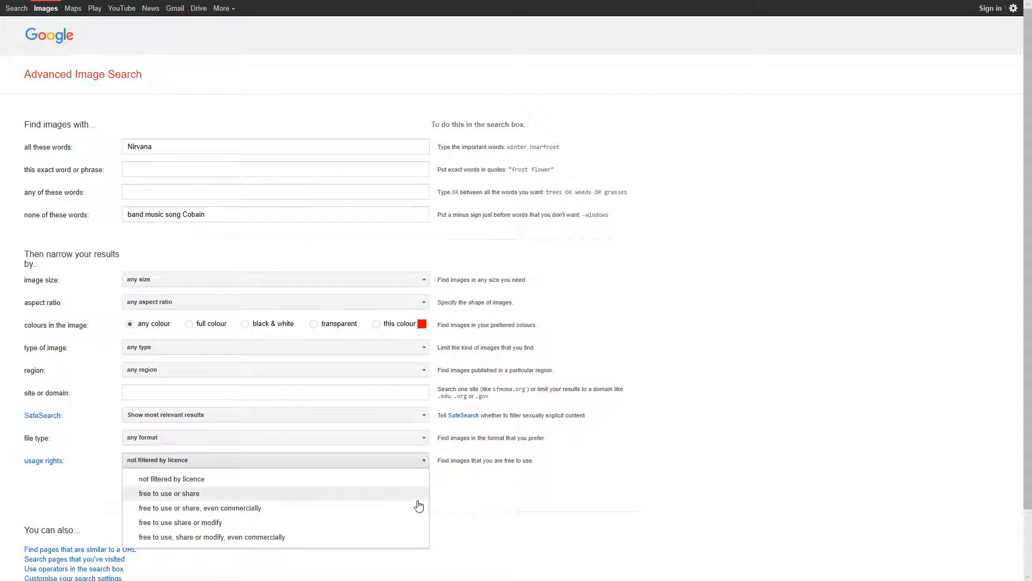
pyautogui.click(179, 523)
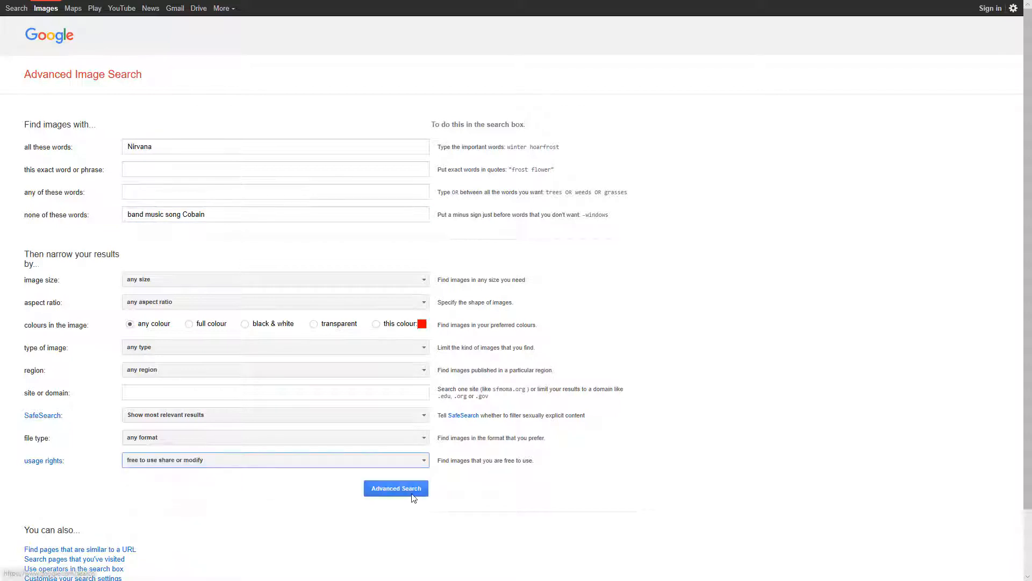
pyautogui.click(396, 488)
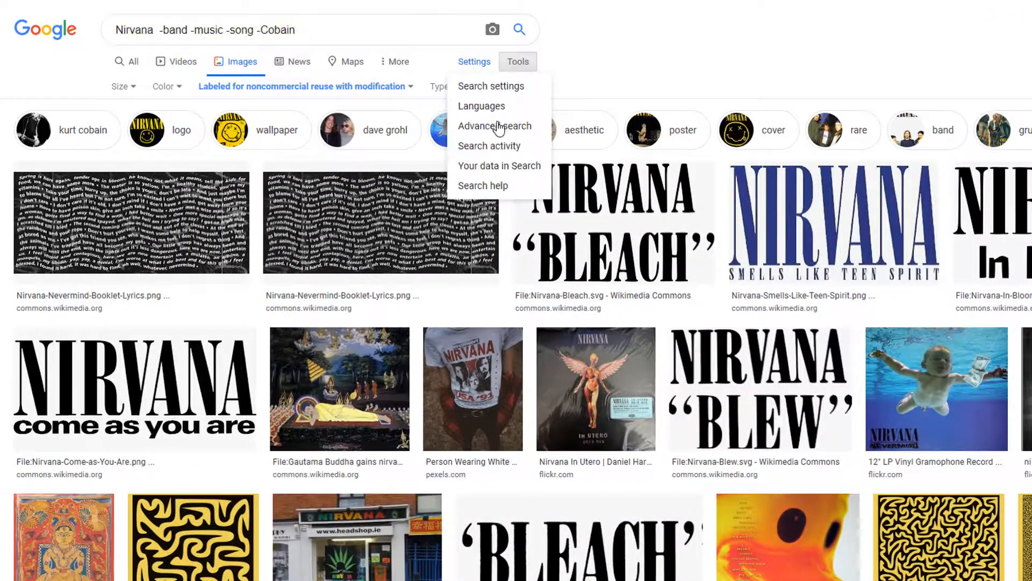
pyautogui.click(494, 126)
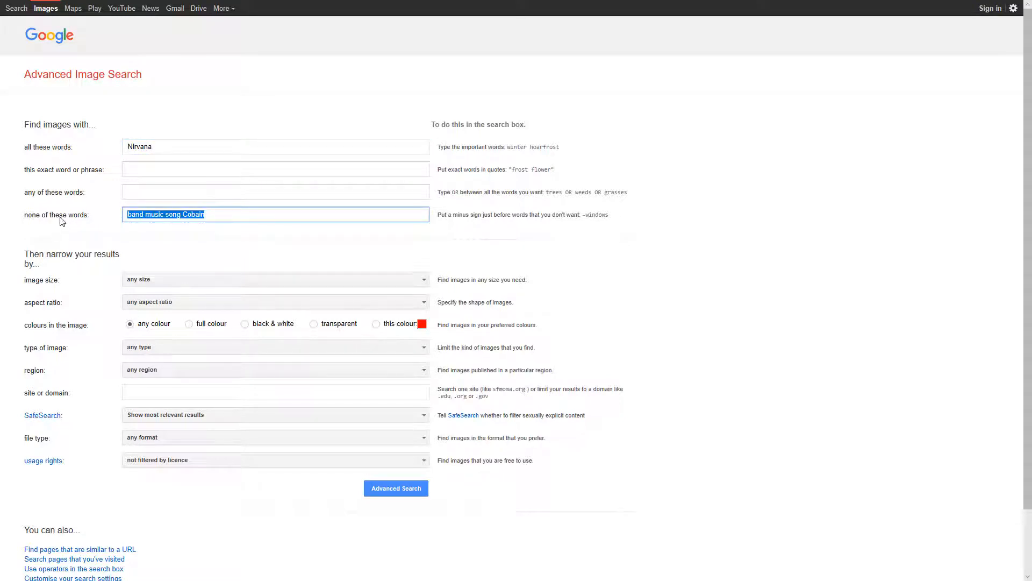
# Add 'Buddhism' to the required words, restrict to share-or-modify images, and search
pyautogui.click(276, 146)
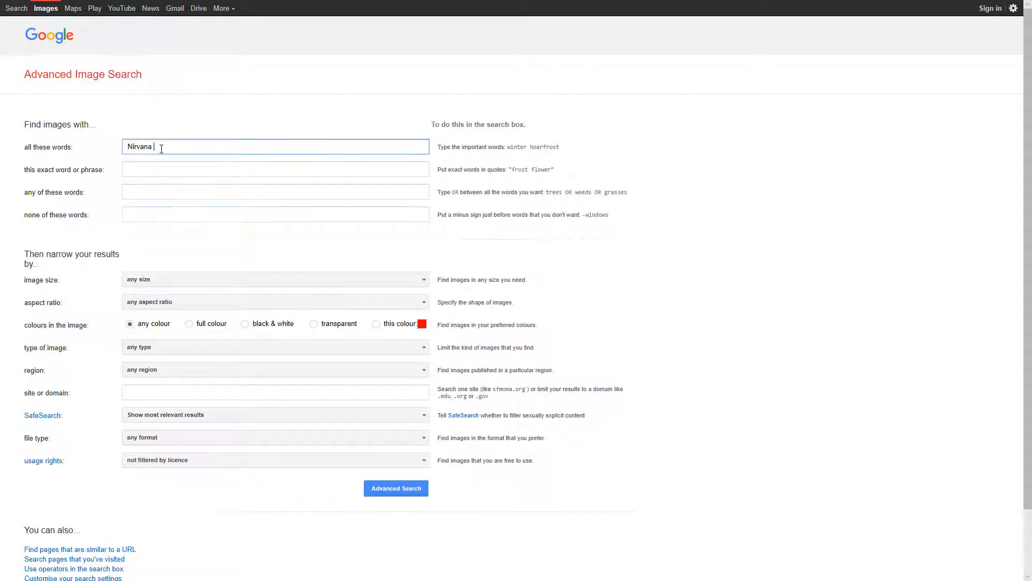
pyautogui.write('Buddhism')
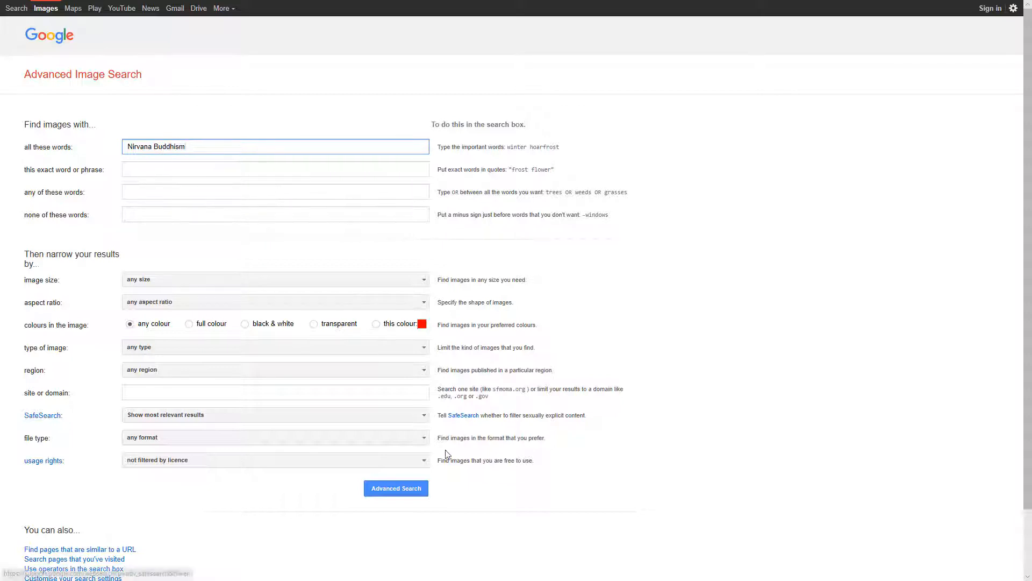
pyautogui.click(275, 460)
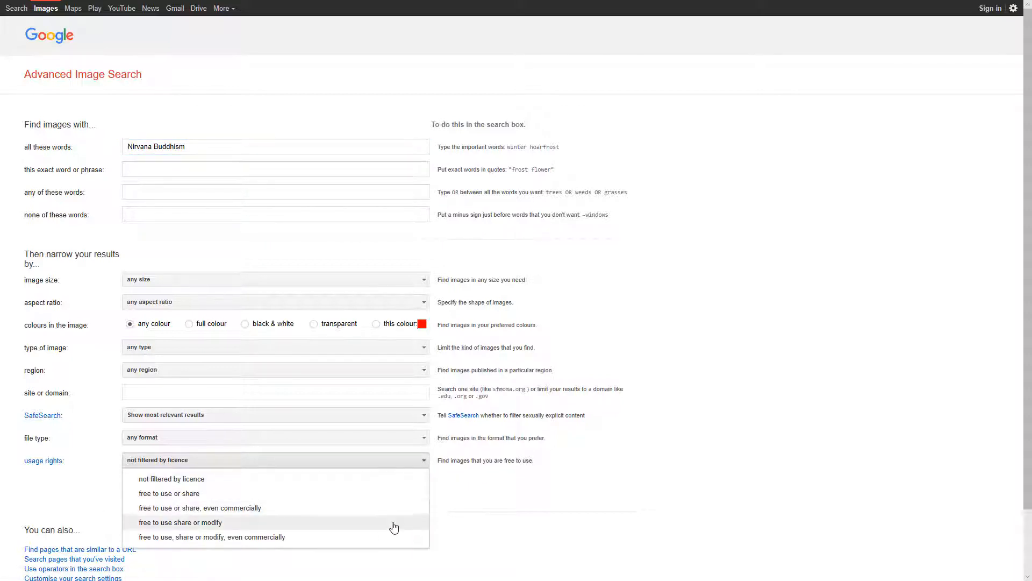
pyautogui.click(180, 522)
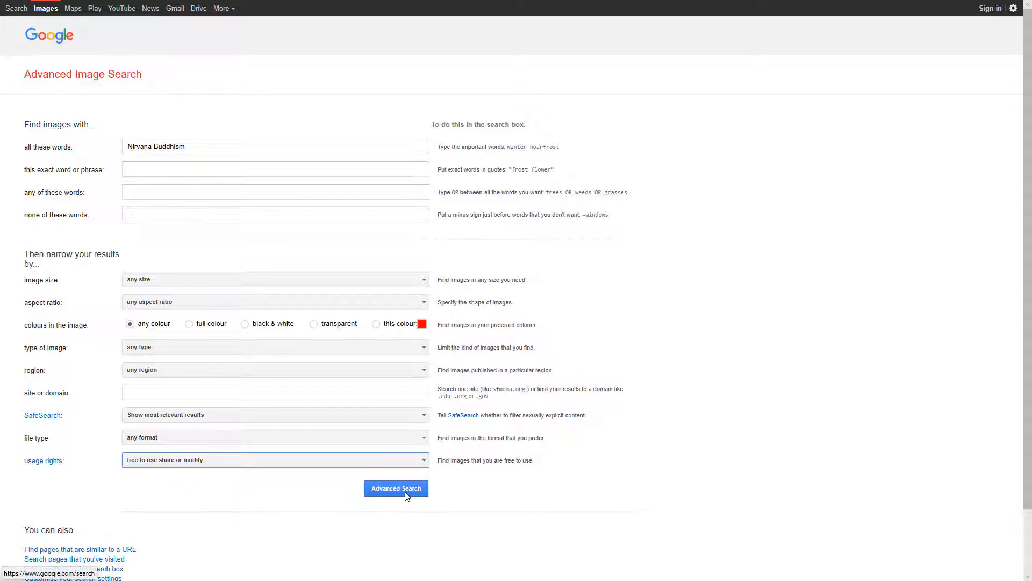
pyautogui.click(395, 488)
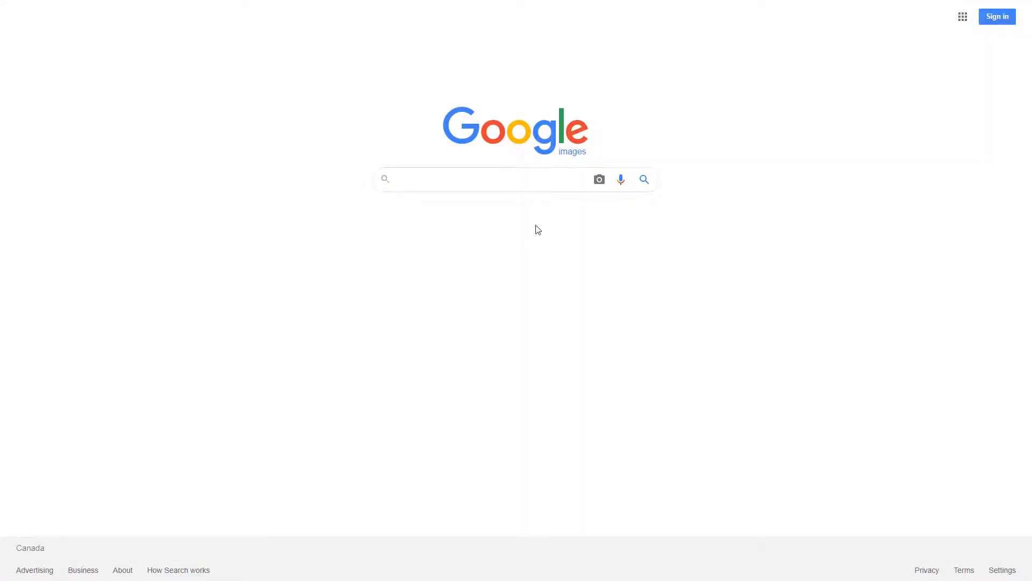
# Open the camera search-by-image panel on its 'Upload an image' option
pyautogui.click(599, 179)
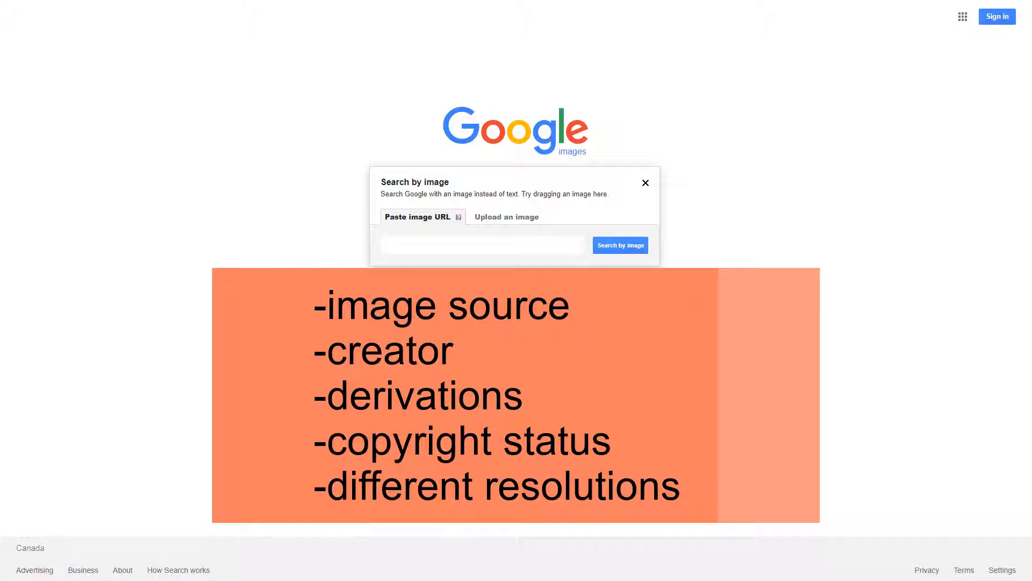
pyautogui.click(482, 245)
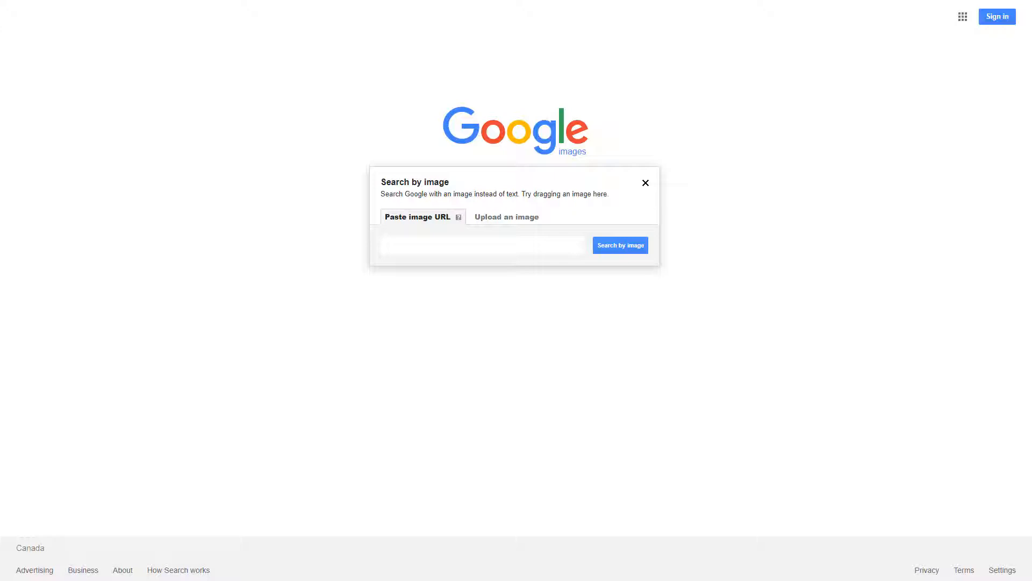
pyautogui.click(505, 217)
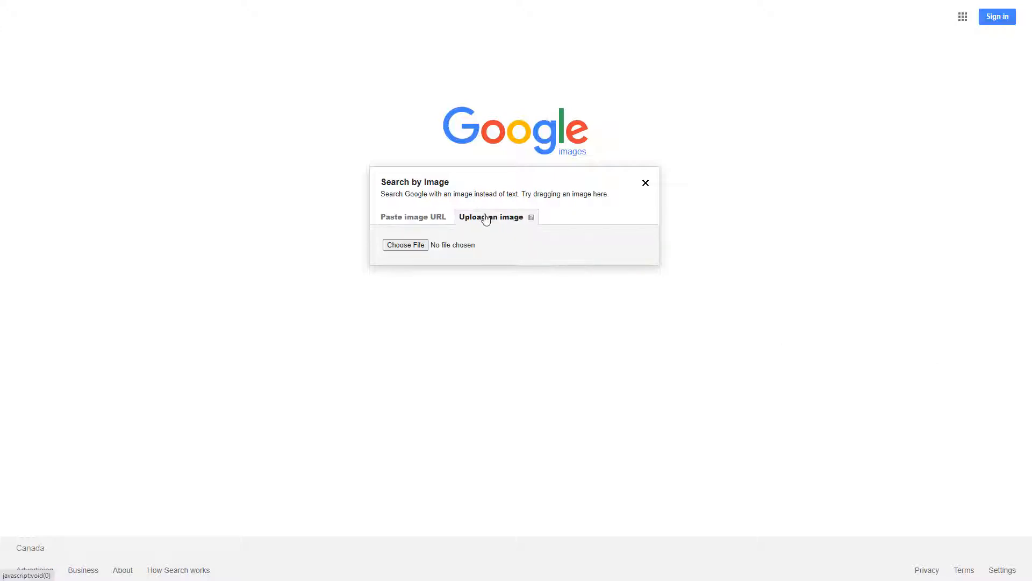
# Upload 'picture search.png' through the file dialog to search by image
pyautogui.click(405, 245)
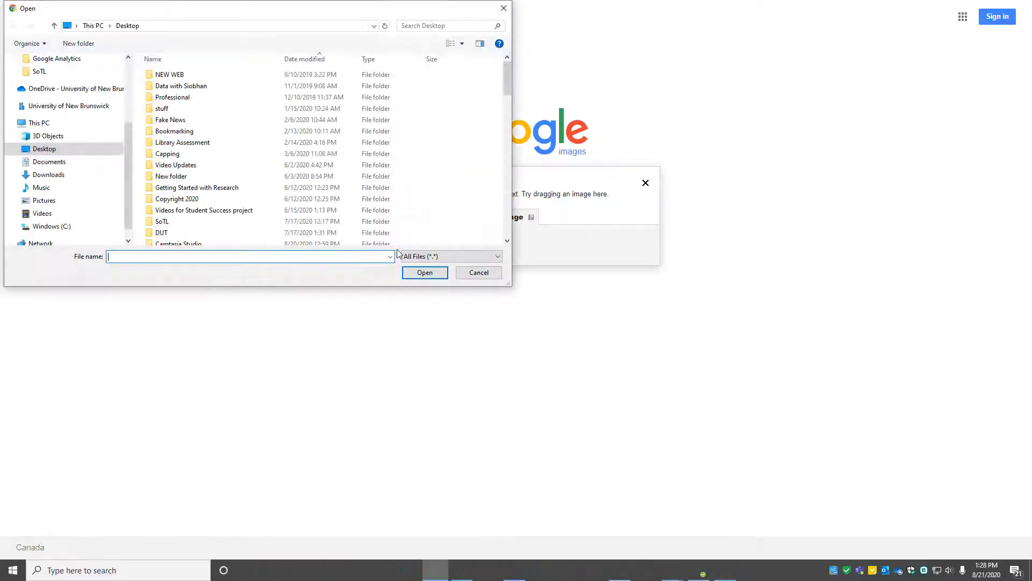
pyautogui.write('picture')
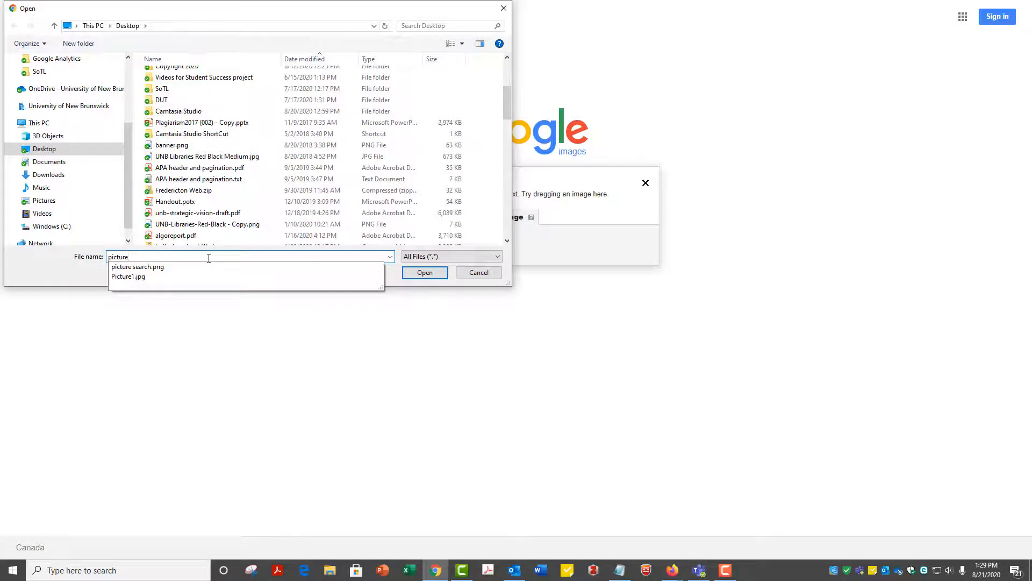
pyautogui.click(137, 266)
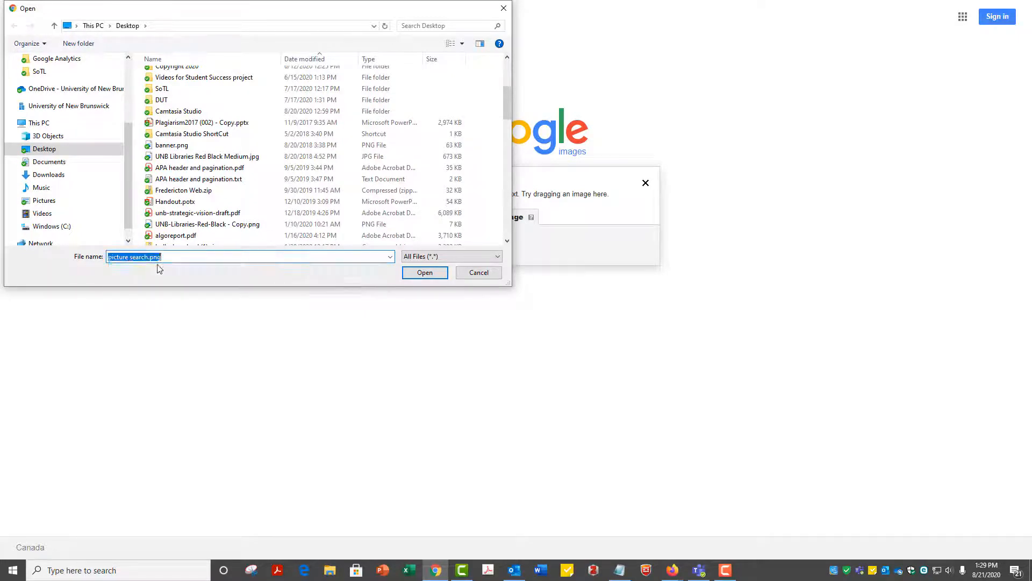
pyautogui.click(424, 273)
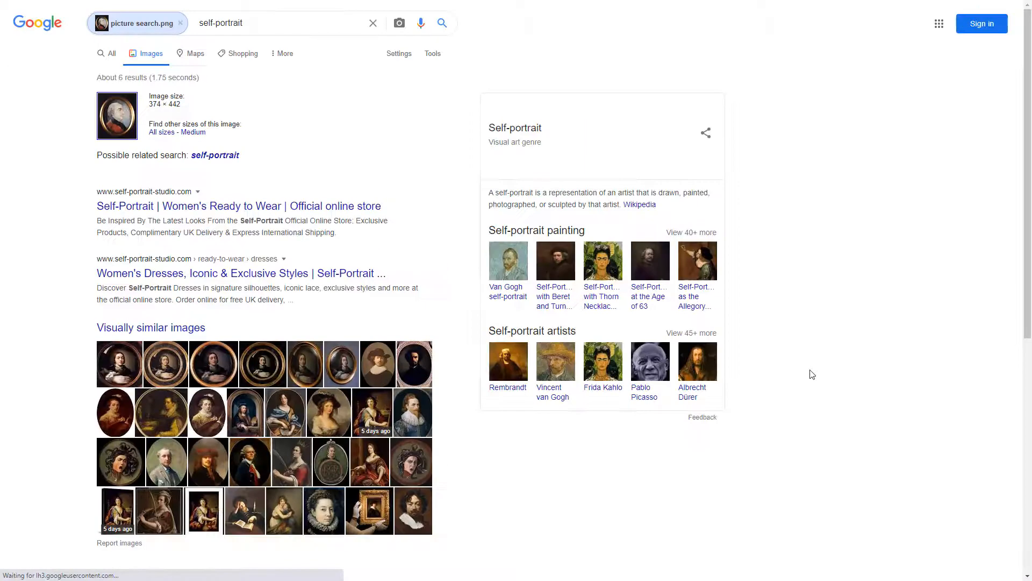
# Scroll to matching pages and open the royalprovincial.com 'Major Figures' Loyalist page
pyautogui.scroll(-3)
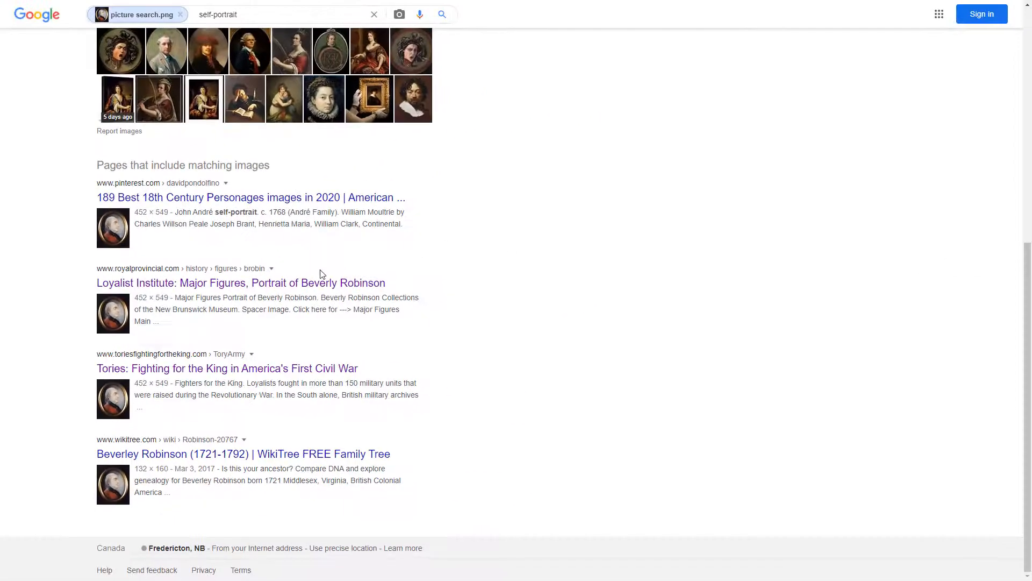
pyautogui.click(240, 283)
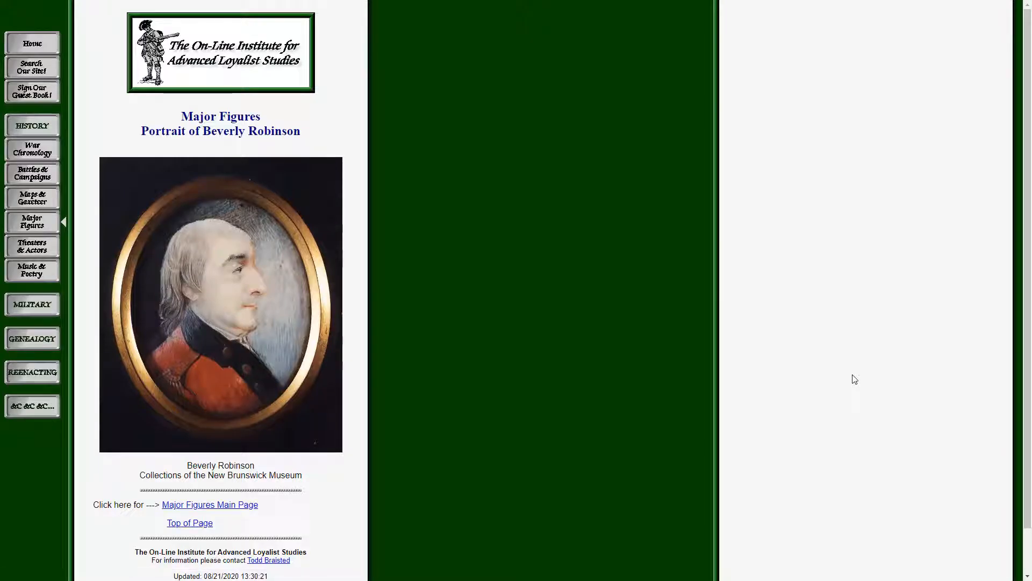